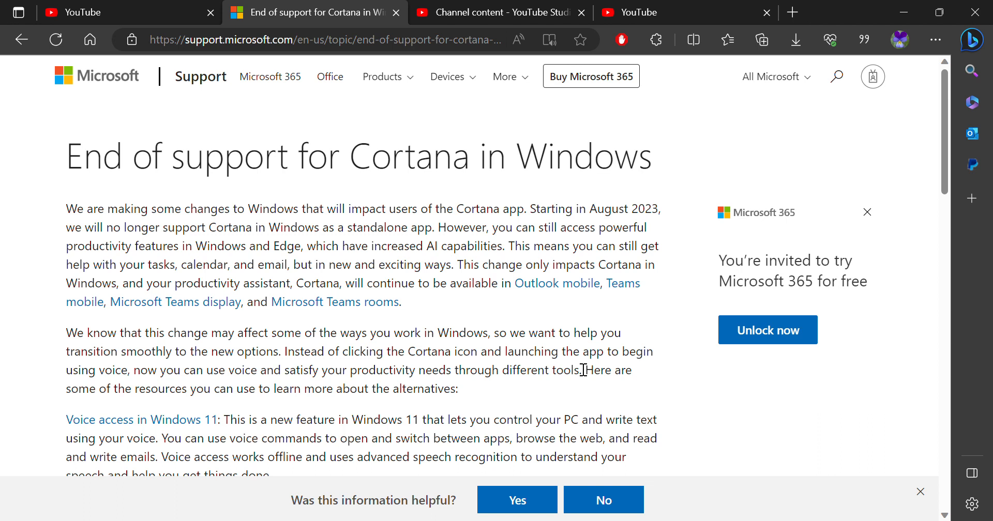
{"action": "mouse_move", "coordinate": [608, 408]}
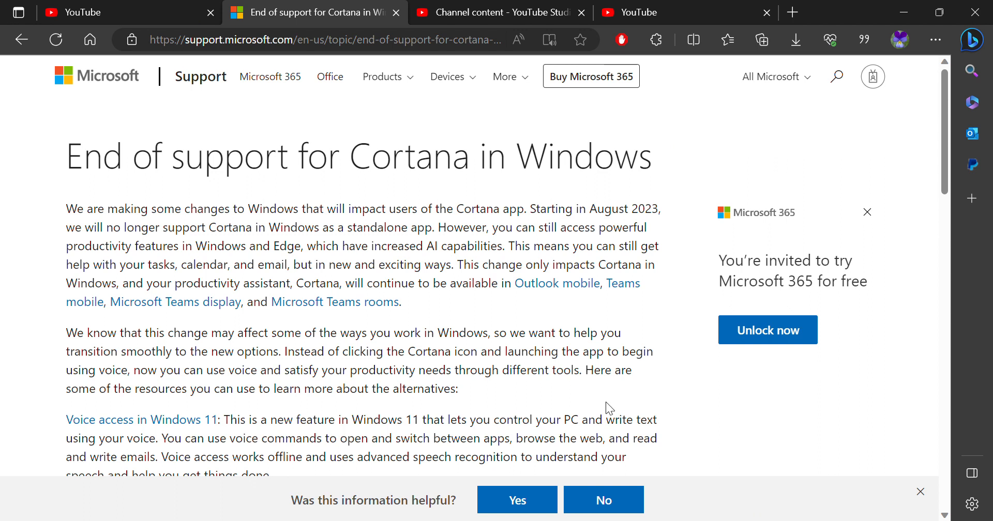
{"action": "mouse_move", "coordinate": [506, 391]}
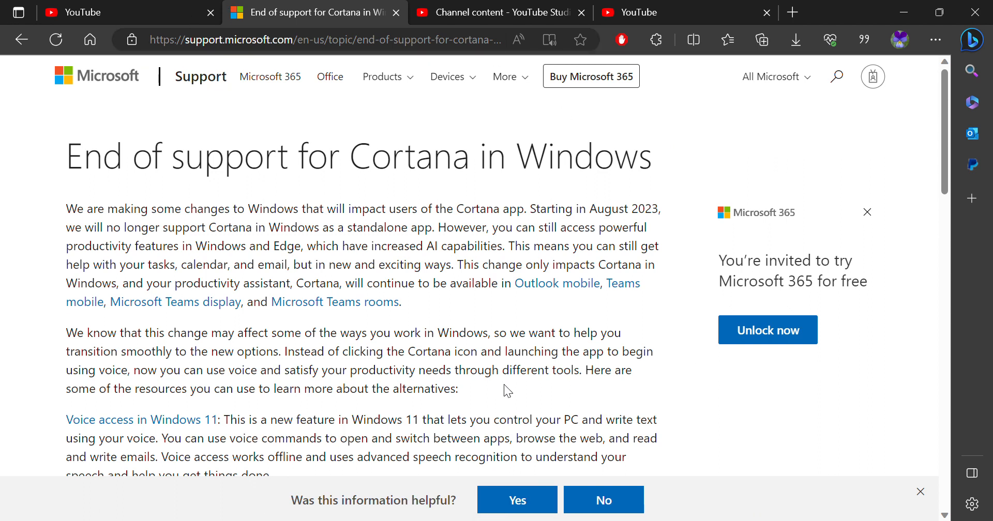
{"action": "scroll", "scroll_direction": "down", "scroll_amount": 3}
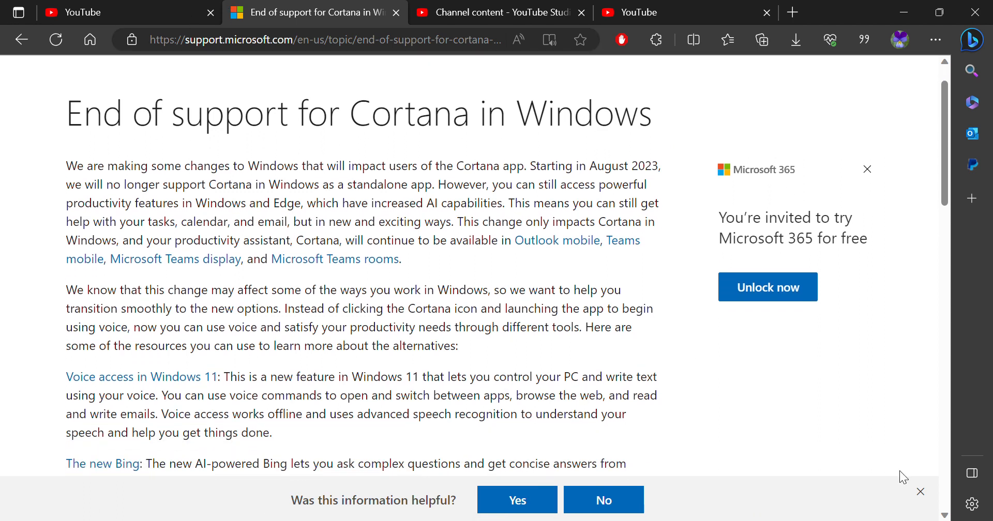
{"action": "scroll", "scroll_direction": "down", "scroll_amount": 3}
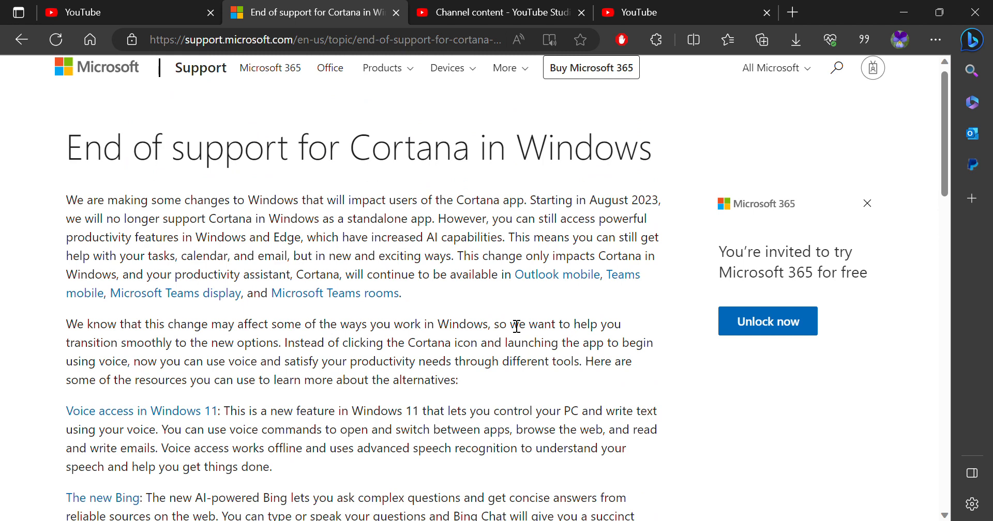
{"action": "mouse_move", "coordinate": [619, 502]}
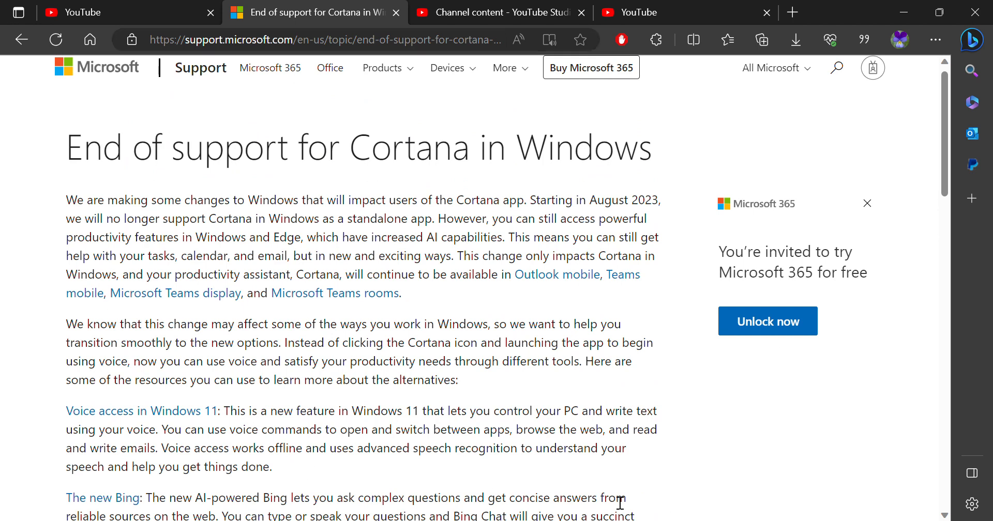
{"action": "scroll", "scroll_direction": "down", "scroll_amount": 3}
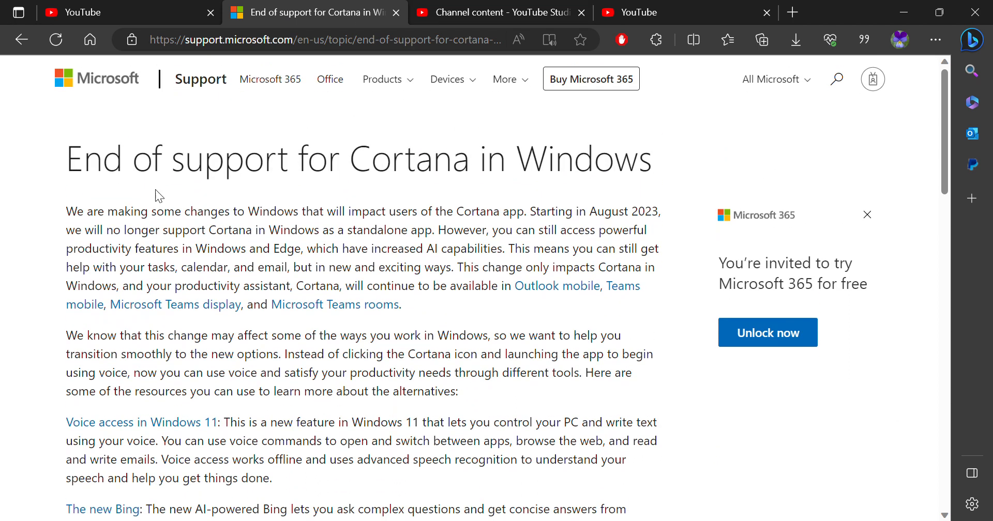
{"action": "scroll", "scroll_direction": "down", "scroll_amount": 3}
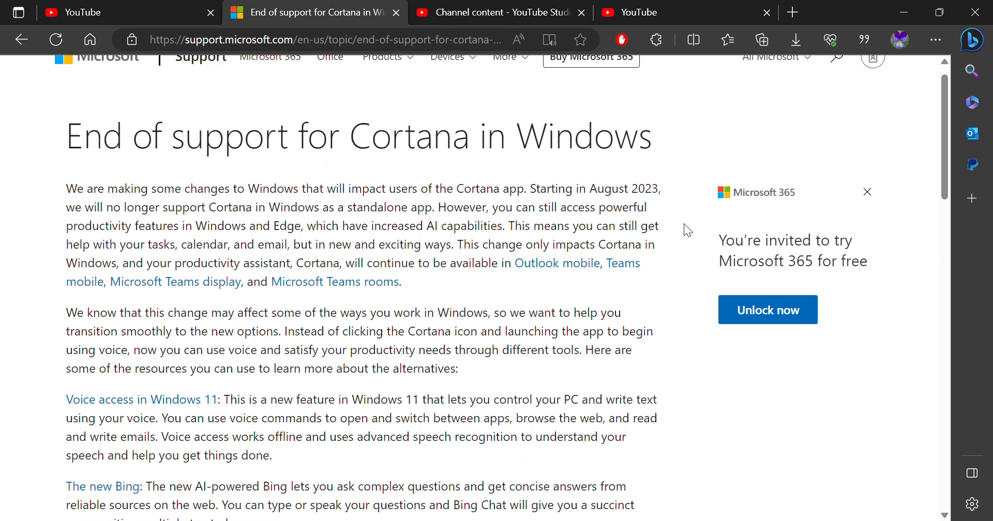
{"action": "scroll", "scroll_direction": "down", "scroll_amount": 3}
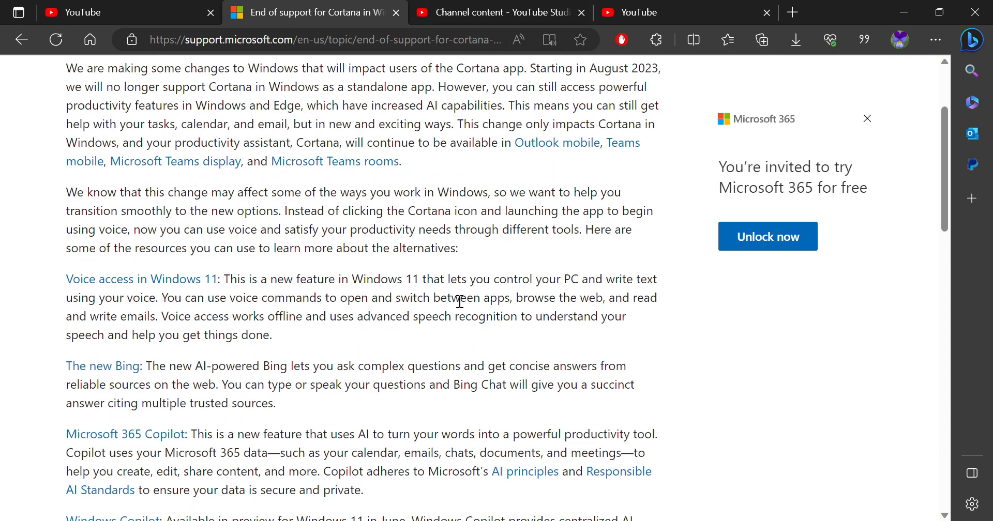
{"action": "scroll", "scroll_direction": "down", "scroll_amount": 3}
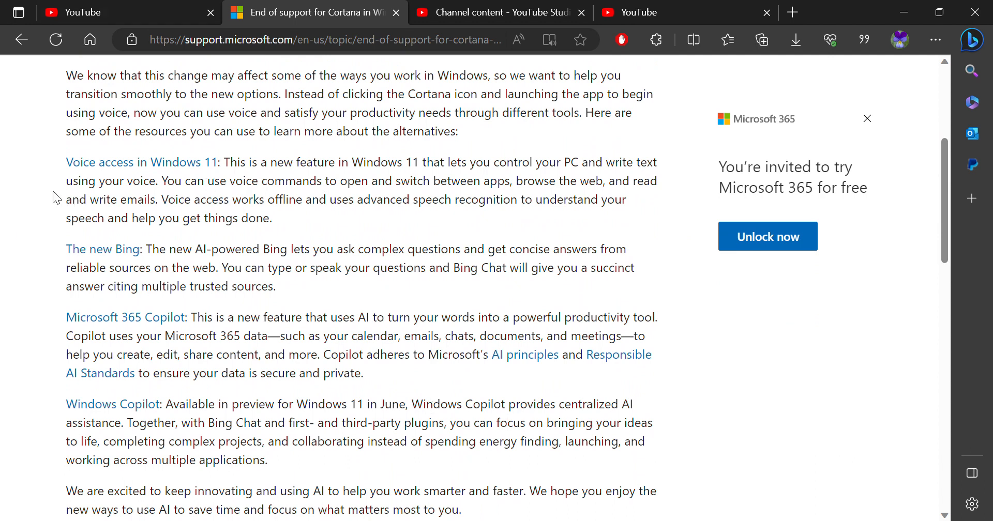
{"action": "scroll", "scroll_direction": "down", "scroll_amount": 3}
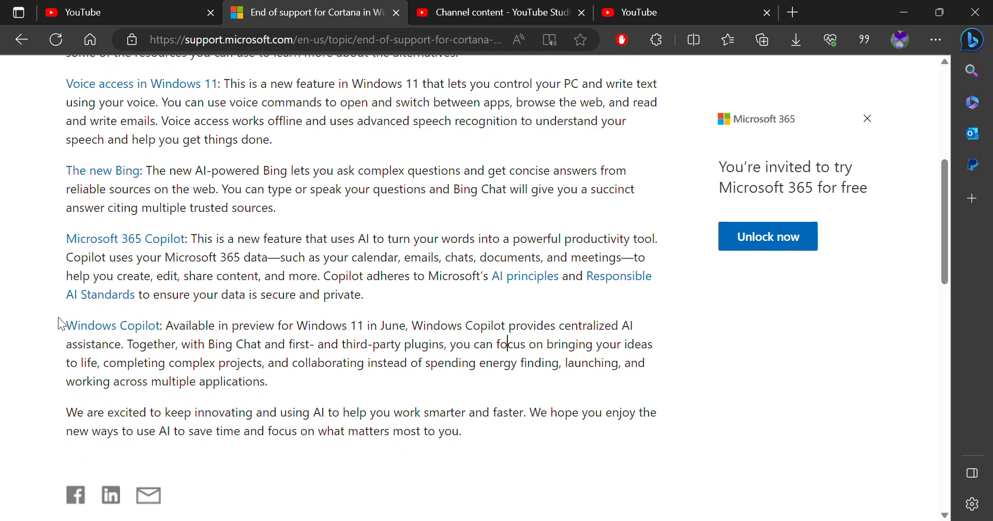
{"action": "scroll", "scroll_direction": "up", "scroll_amount": 3}
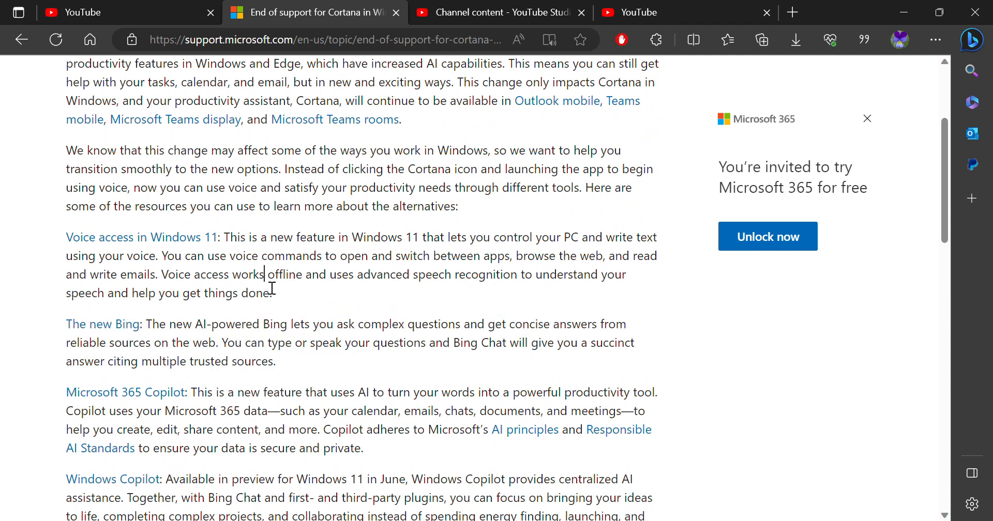
{"action": "scroll", "scroll_direction": "up", "scroll_amount": 3}
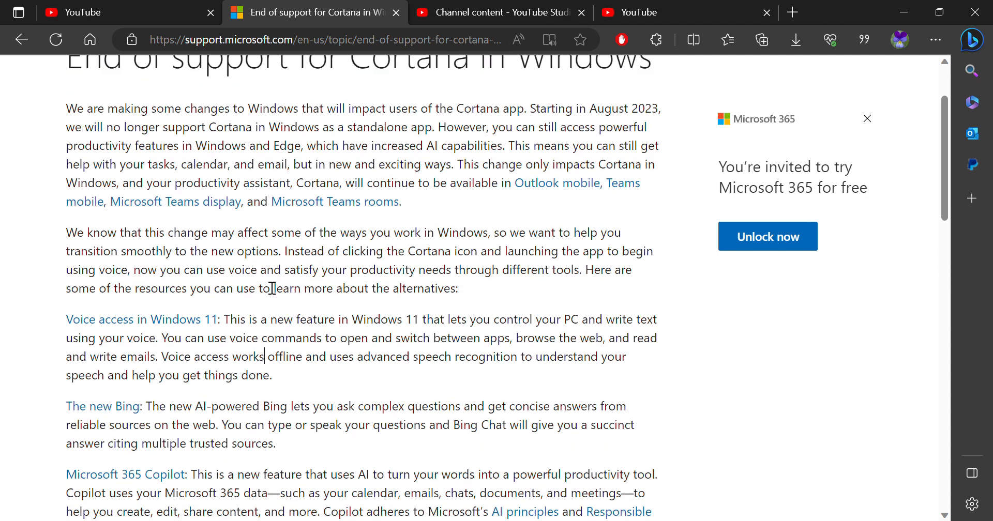
{"action": "double_click", "coordinate": [76, 319]}
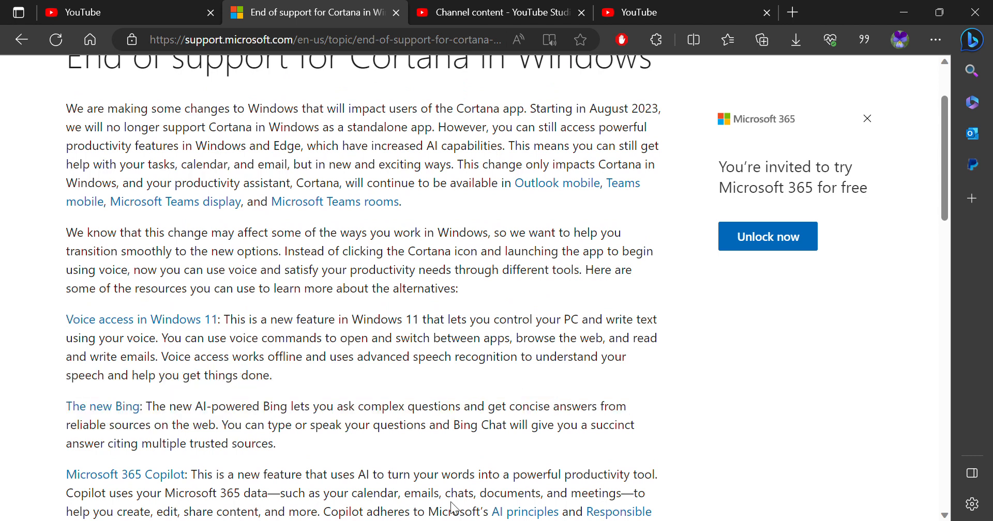
{"action": "left_click_drag", "start_coordinate": [65, 319], "coordinate": [286, 338]}
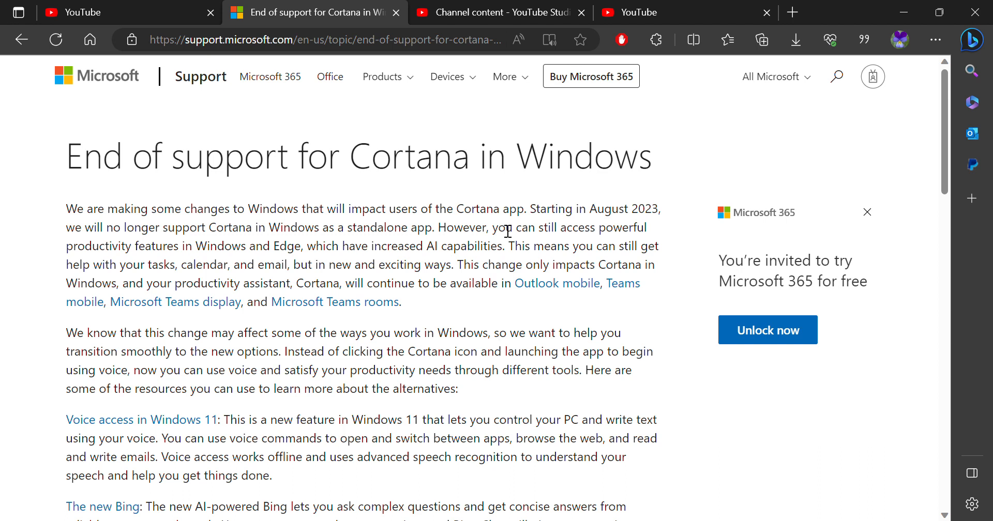
{"action": "mouse_move", "coordinate": [181, 85]}
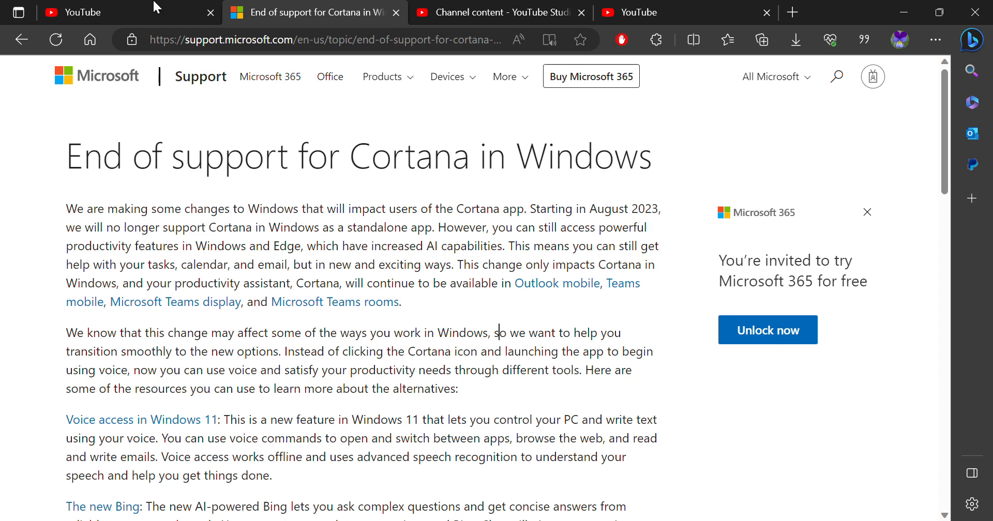
{"action": "scroll", "scroll_direction": "down", "scroll_amount": 3}
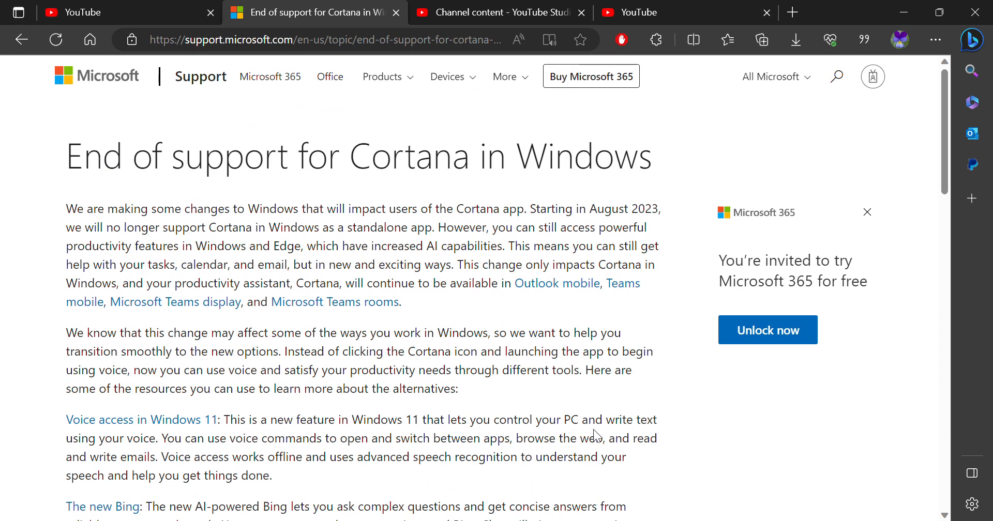
{"action": "scroll", "scroll_direction": "down", "scroll_amount": 3}
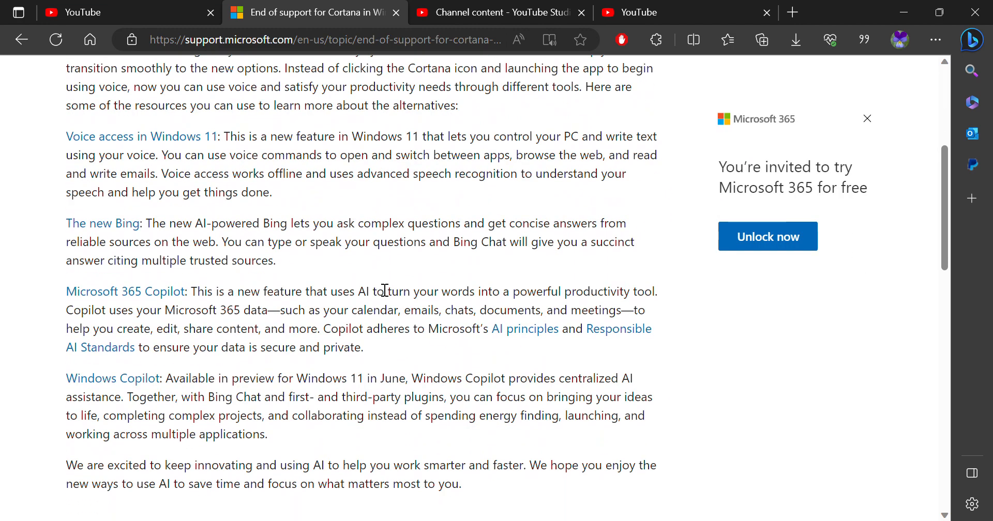
{"action": "scroll", "scroll_direction": "up", "scroll_amount": 3}
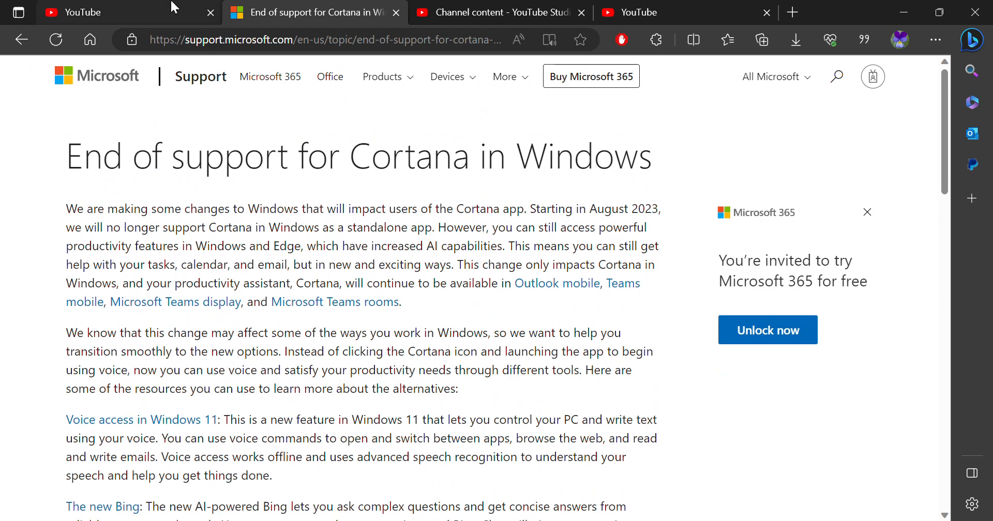
{"action": "left_click", "coordinate": [95, 11]}
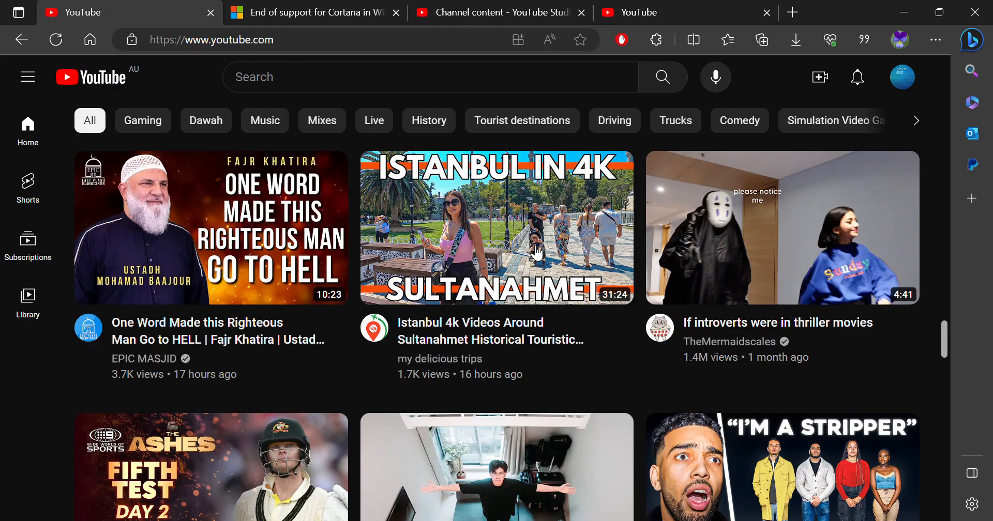
{"action": "left_click", "coordinate": [310, 12]}
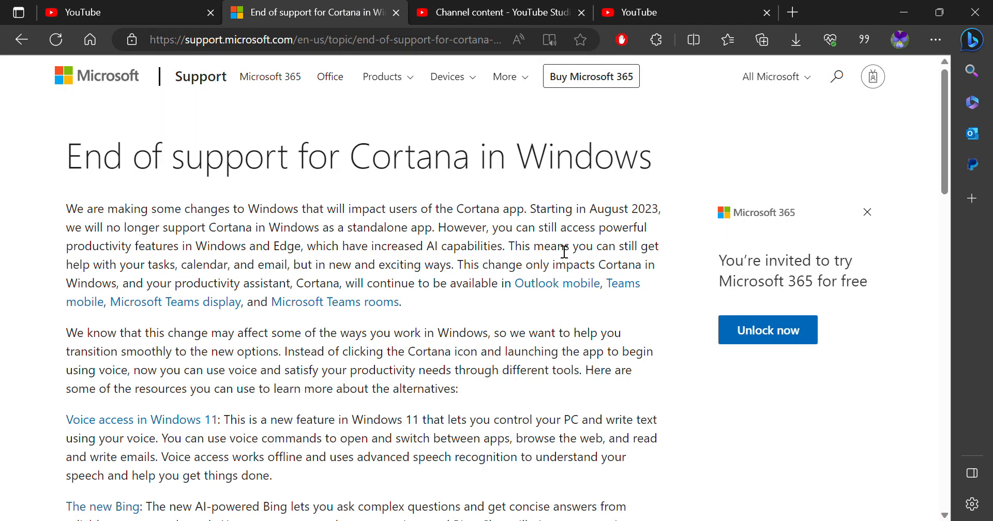
{"action": "scroll", "scroll_direction": "down", "scroll_amount": 3}
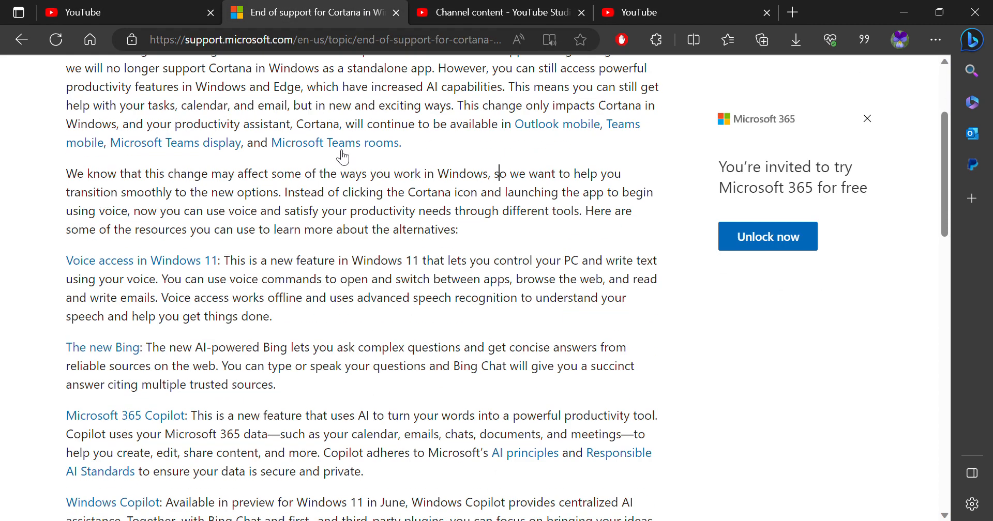